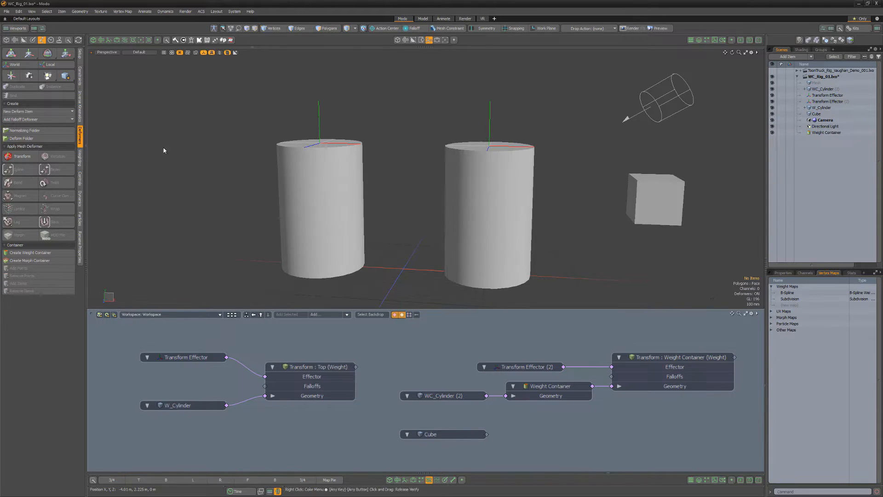
Step: Select Transform Effector and Transform Effector (2) to preview their red weight tints on the cylinders
click(183, 357)
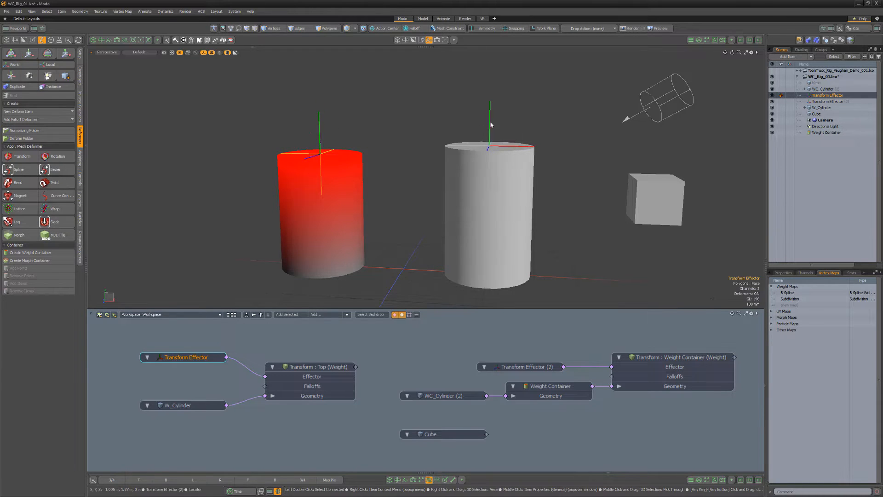
click(520, 367)
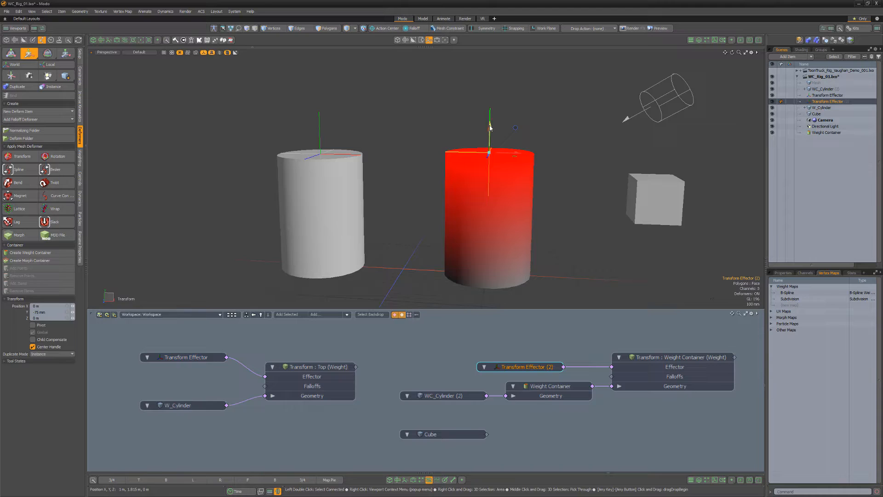
click(177, 405)
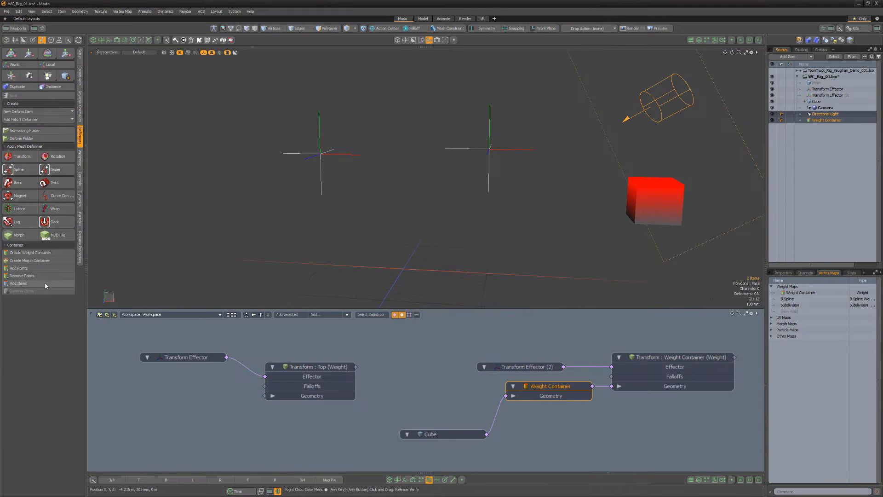
Step: Select Transform Effector (2) to view its weighted influence on the Cube
click(519, 367)
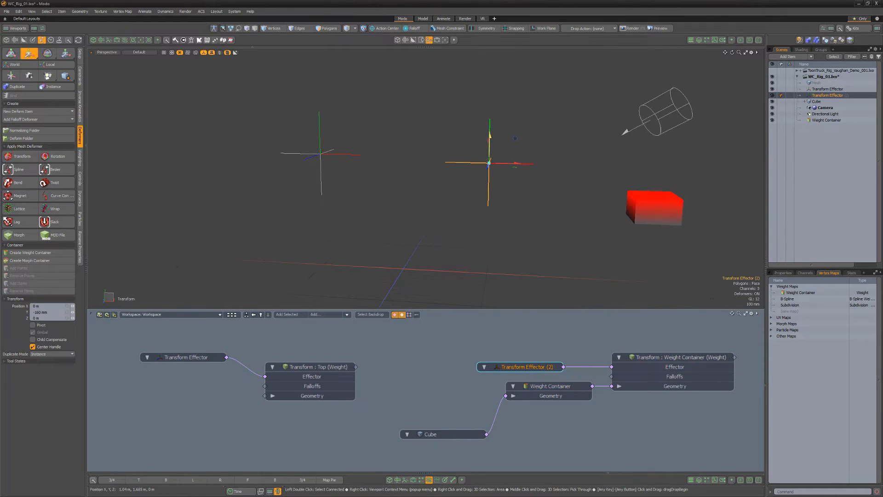